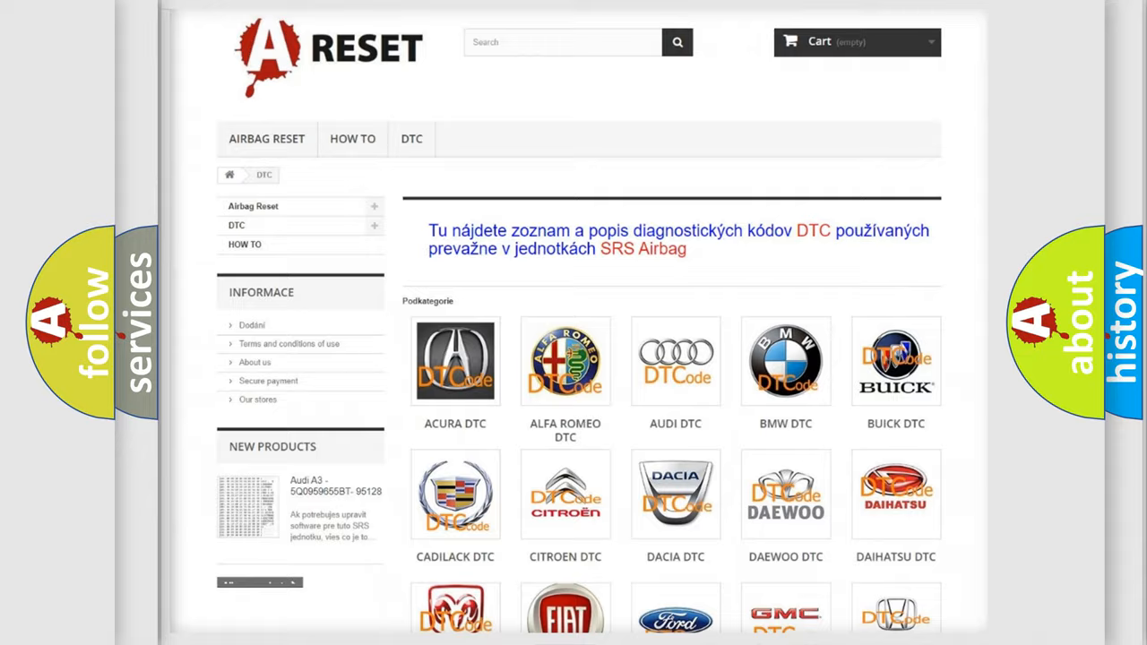
Choose Saturn from the DTC brand grid to reach its airbag trouble code listing
scroll("down", 3)
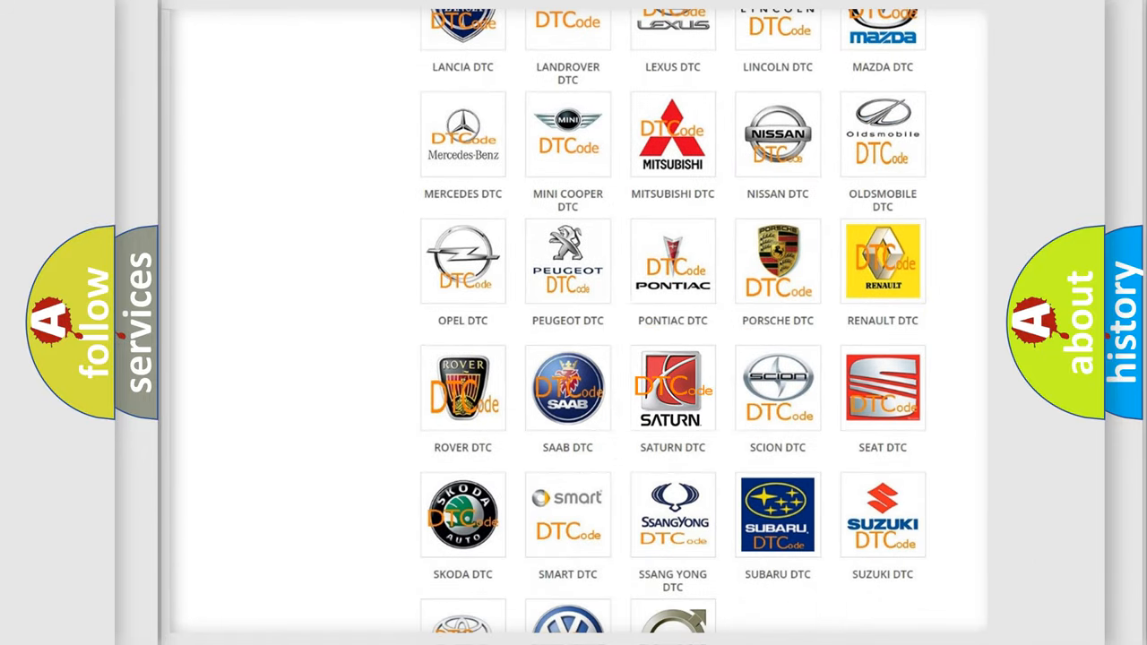
left_click(672, 387)
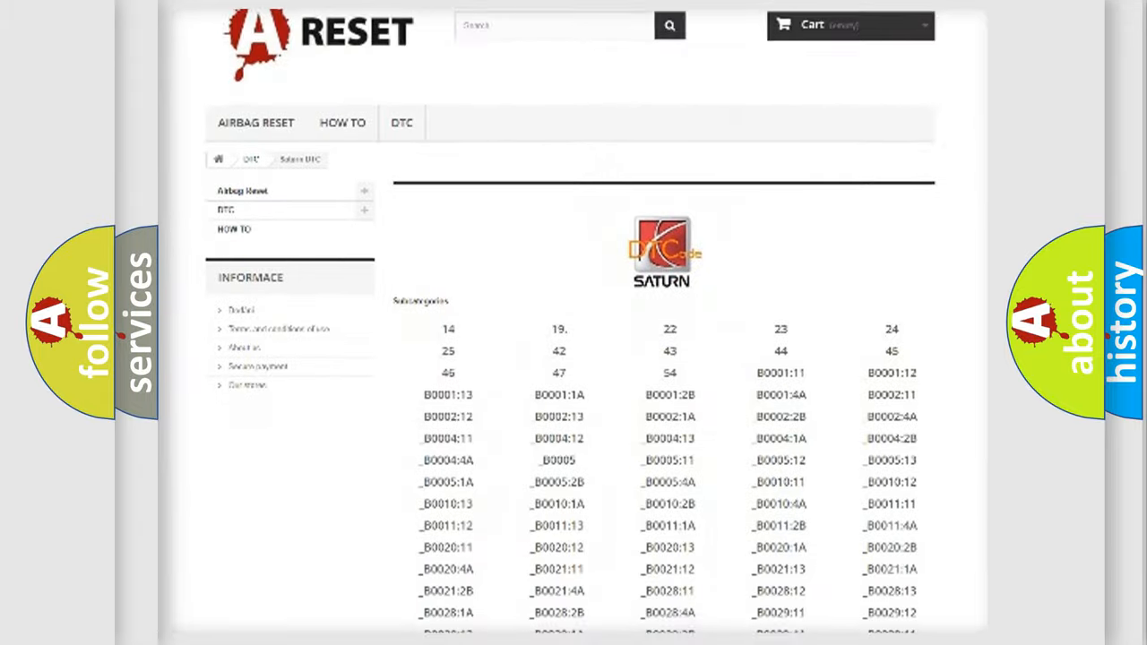
scroll("down", 3)
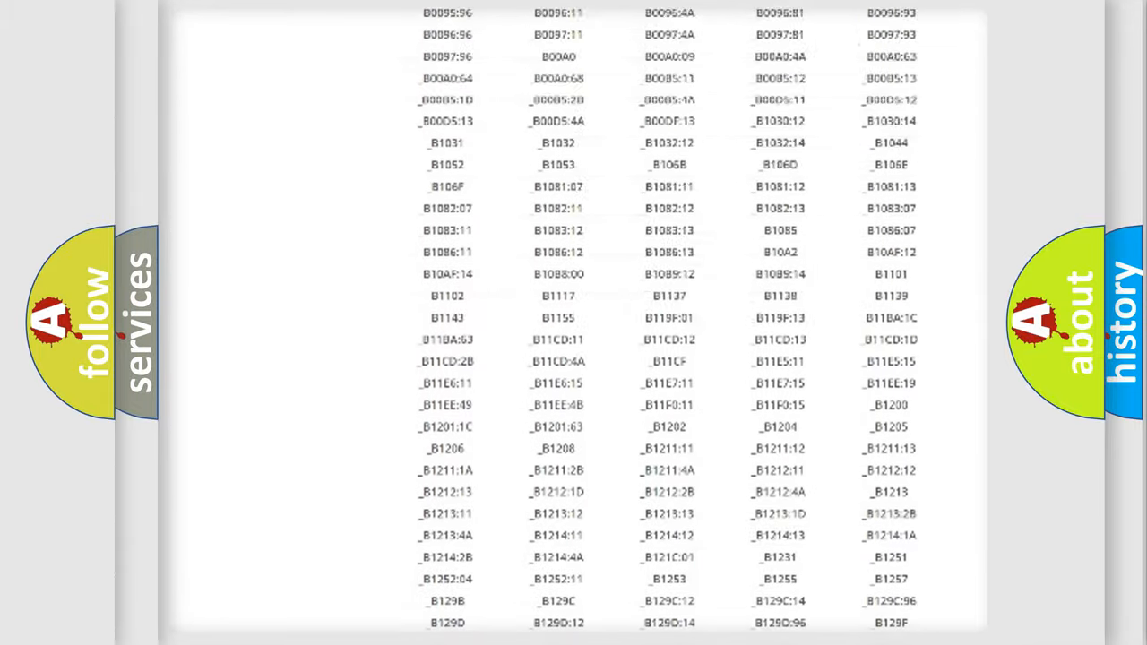
scroll("up", 3)
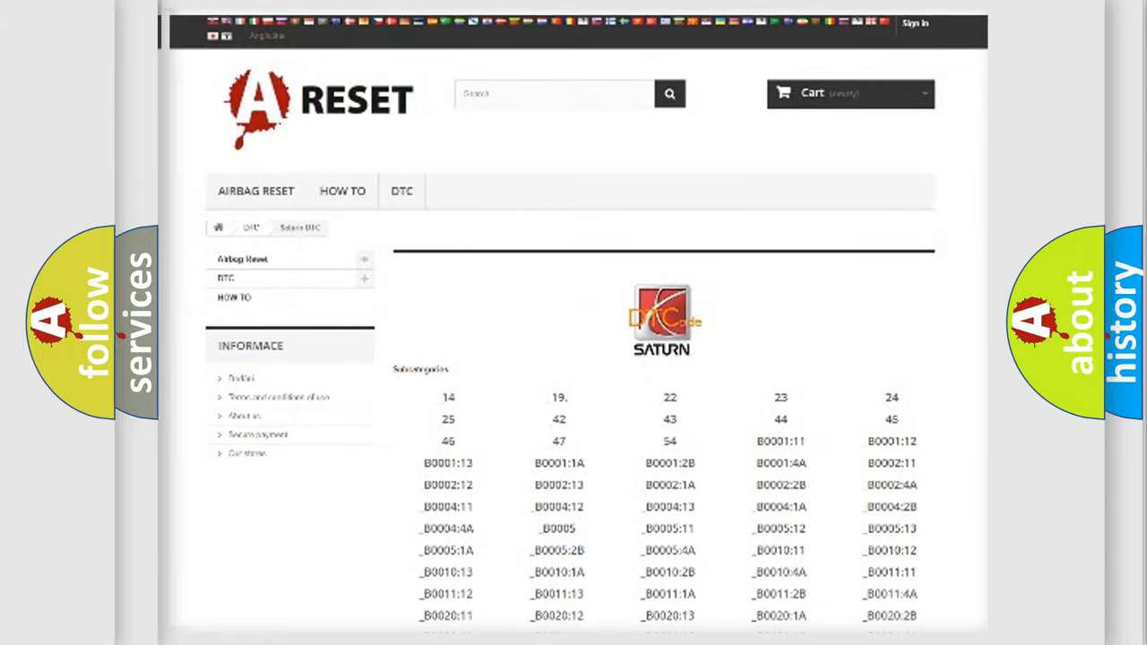